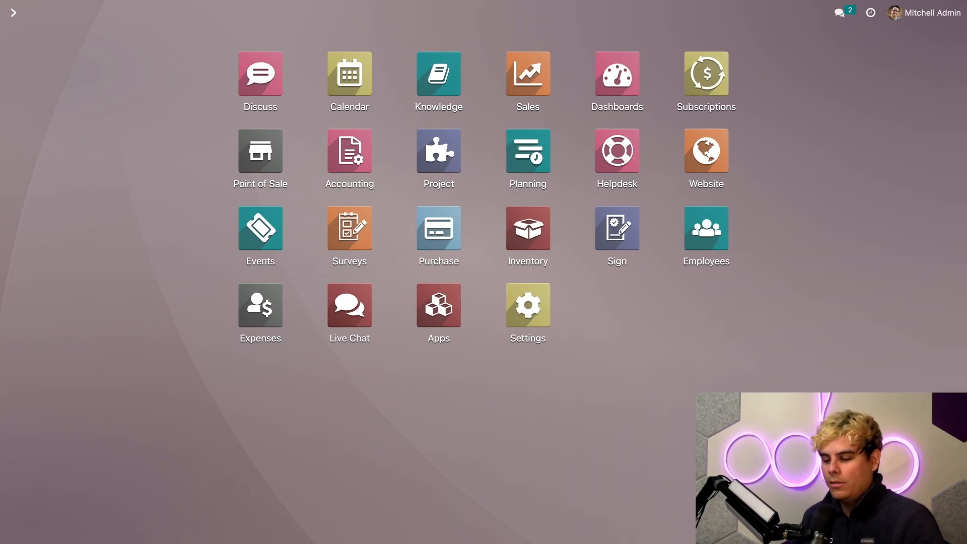
Step: Open the Accounting app dashboard
click(349, 150)
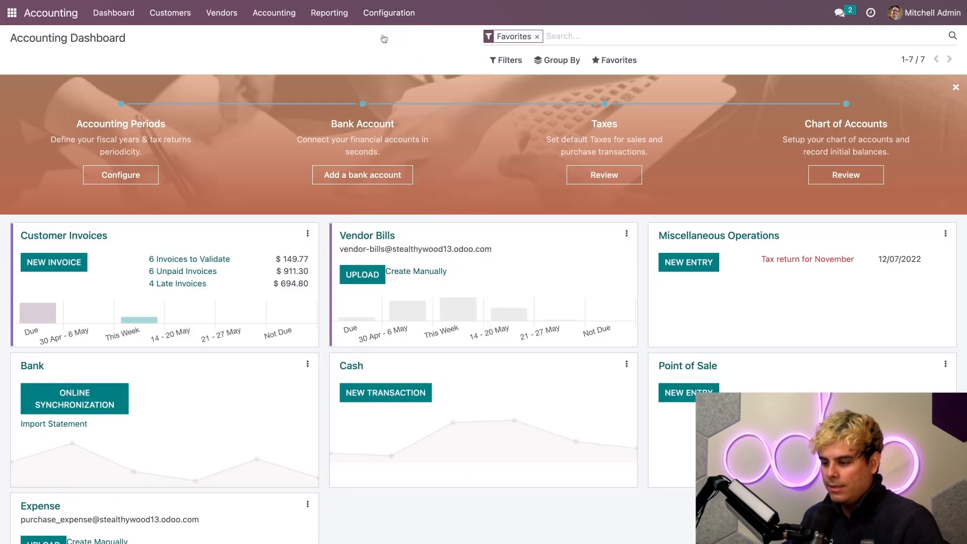
mouse_move(567, 258)
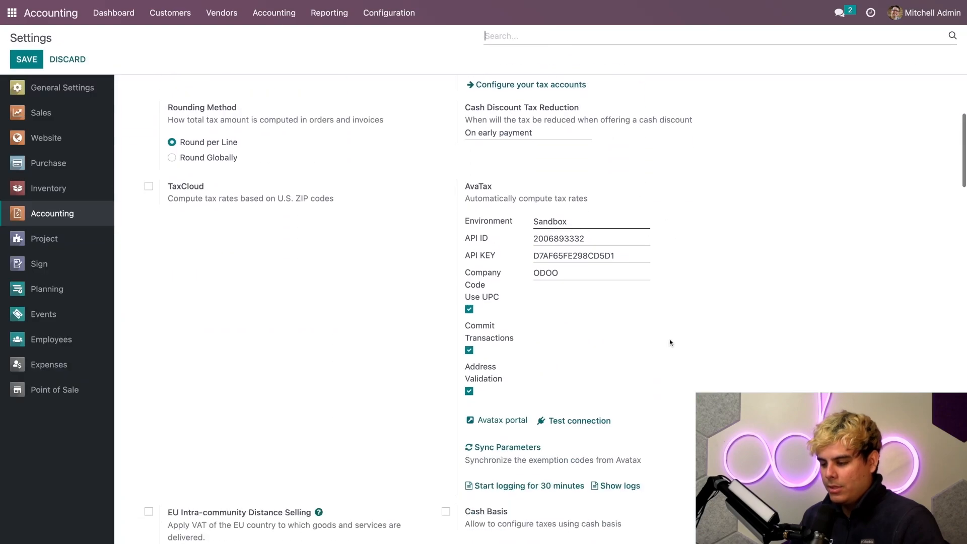
scroll(down, 3)
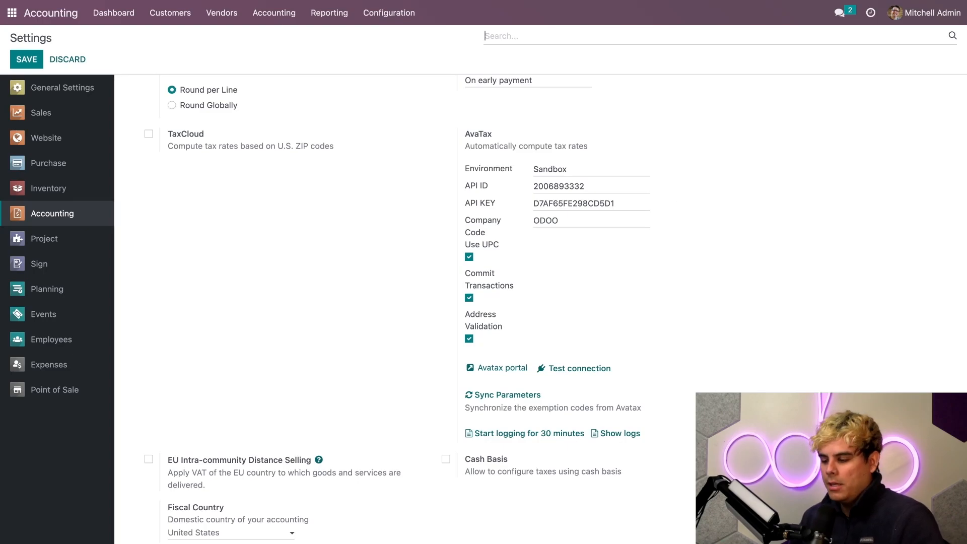
click(566, 186)
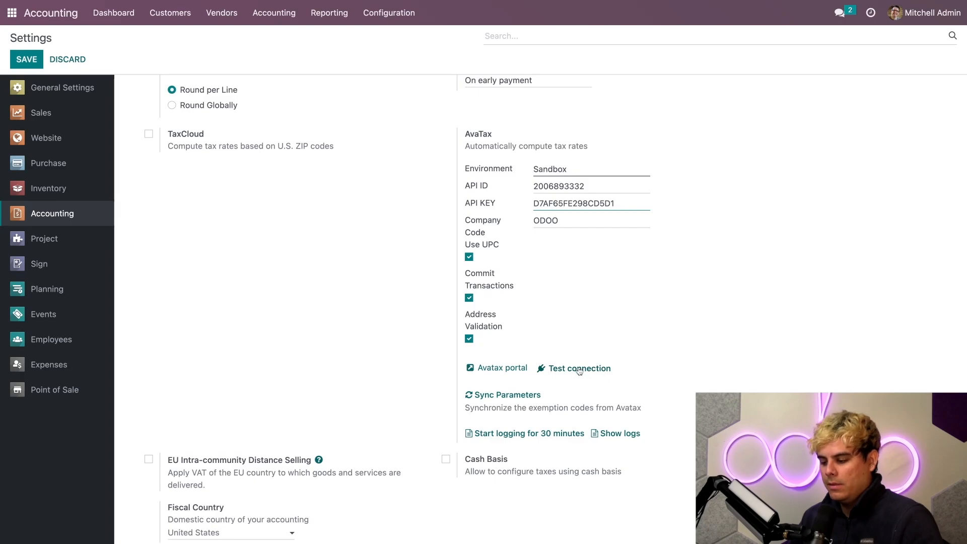
mouse_move(630, 327)
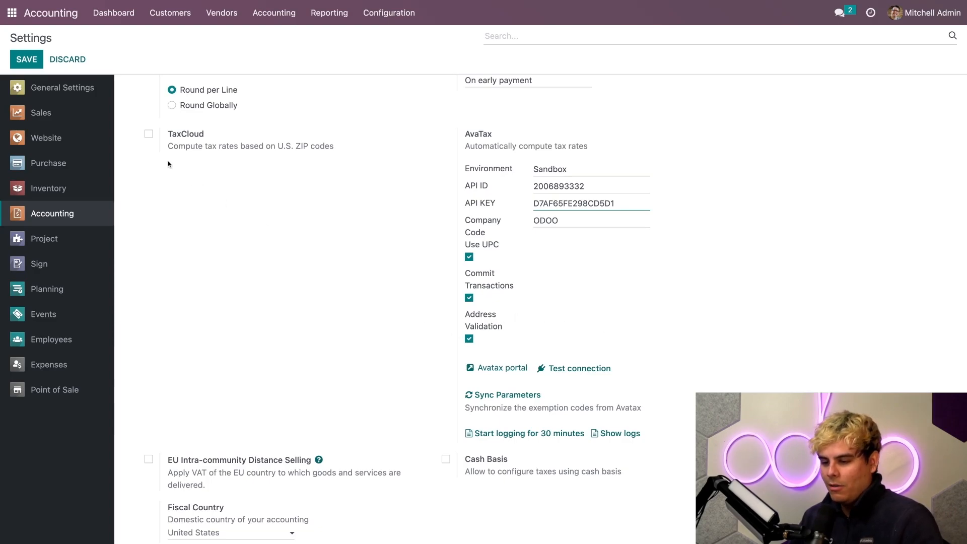
mouse_move(209, 76)
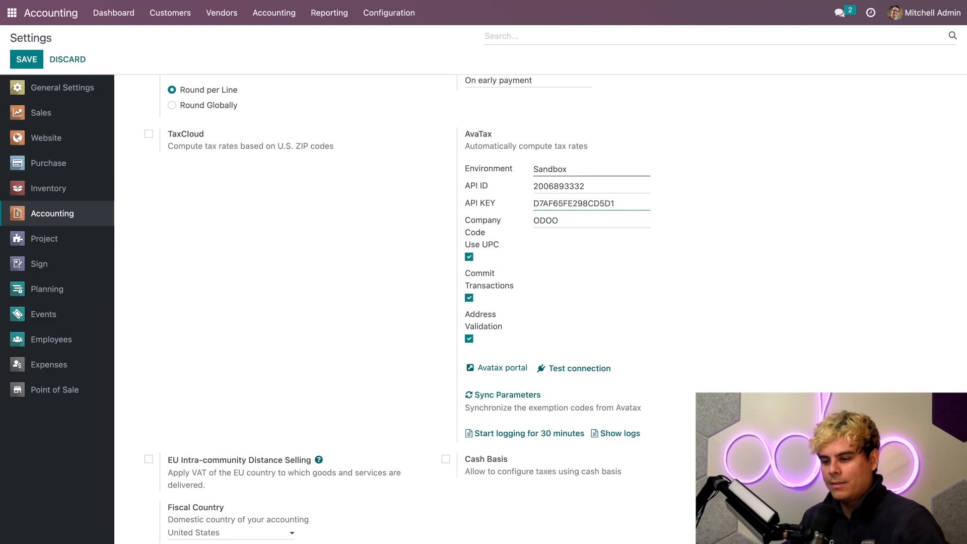
Step: Validate The Jackson Group's Tracy, California address through AvaTax, then close the result
click(170, 12)
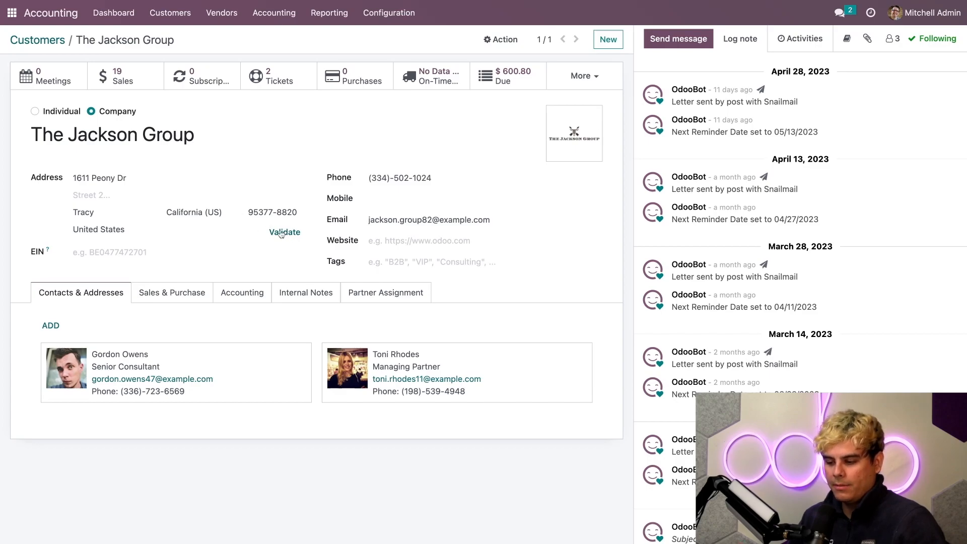
click(284, 233)
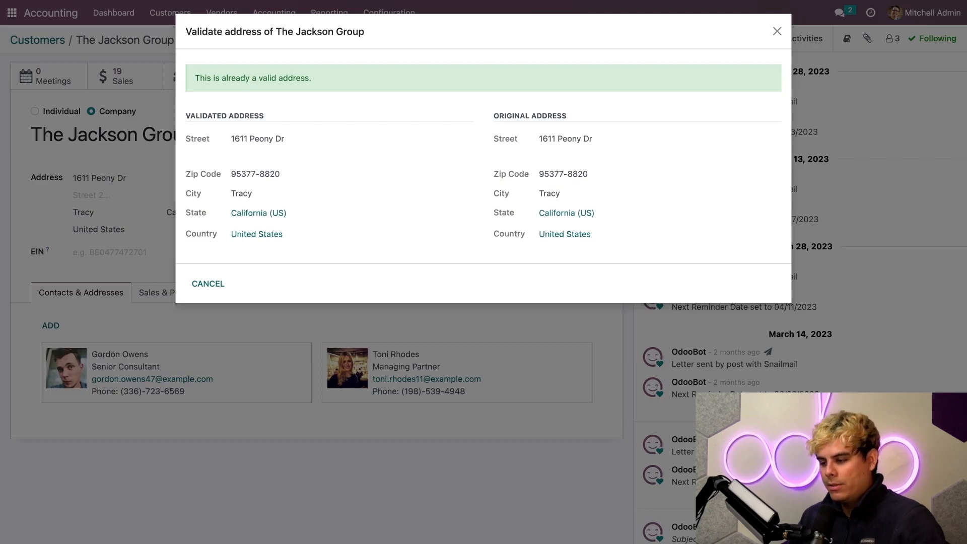
mouse_move(300, 165)
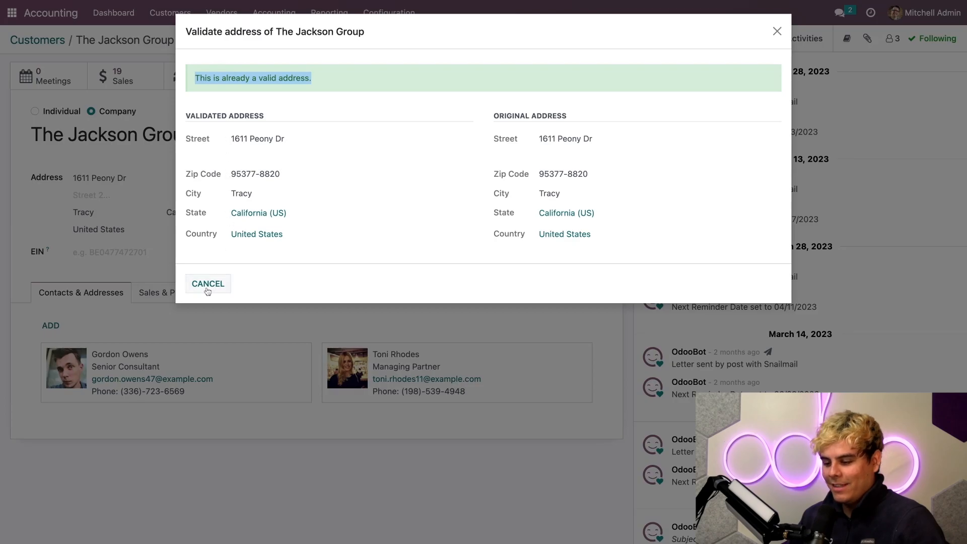
click(208, 283)
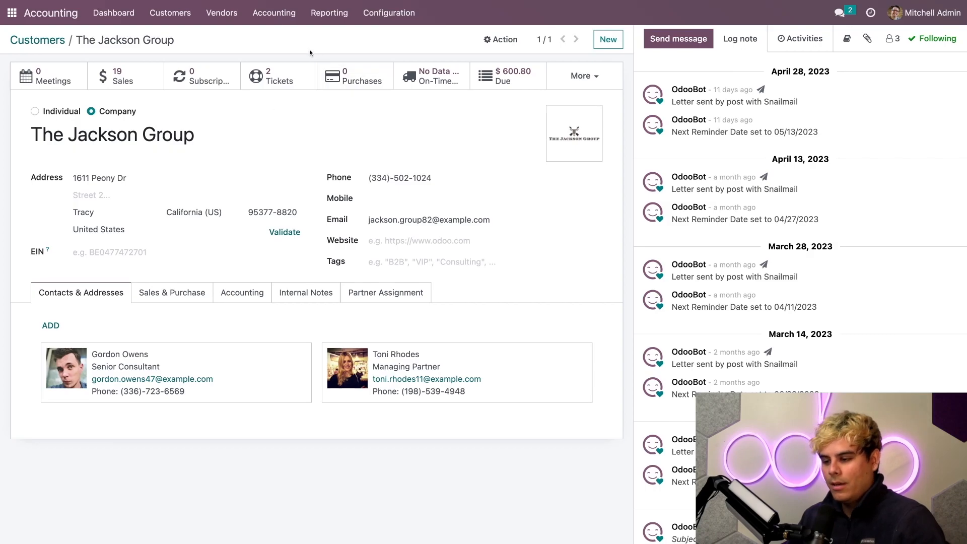
Step: Check Office Furniture's AvaTax category [0110] Beds, furniture, then return to the dashboard
click(390, 13)
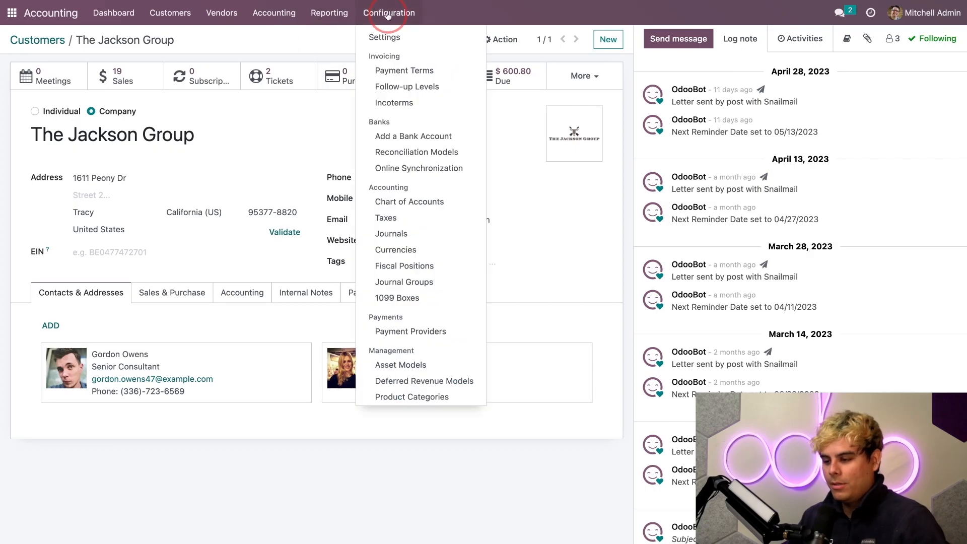
mouse_move(410, 332)
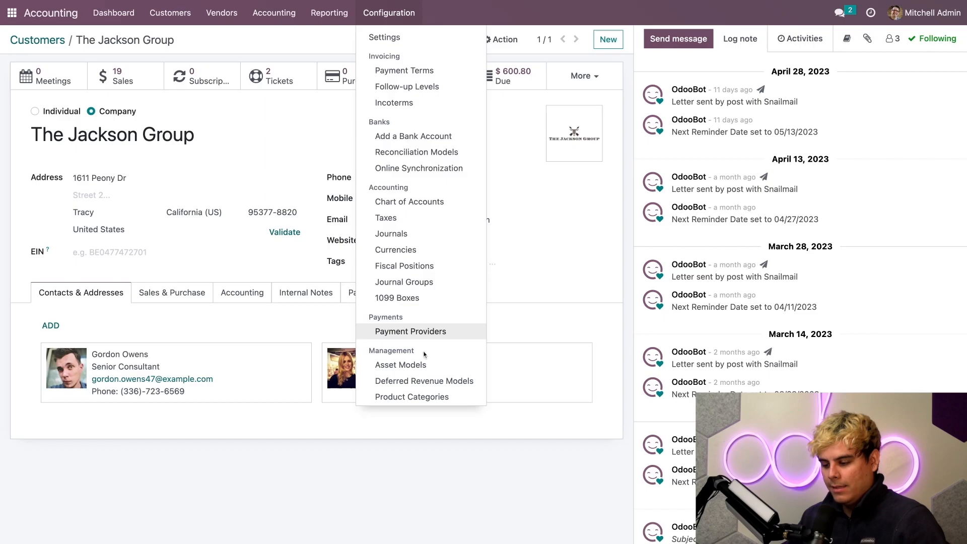
click(412, 396)
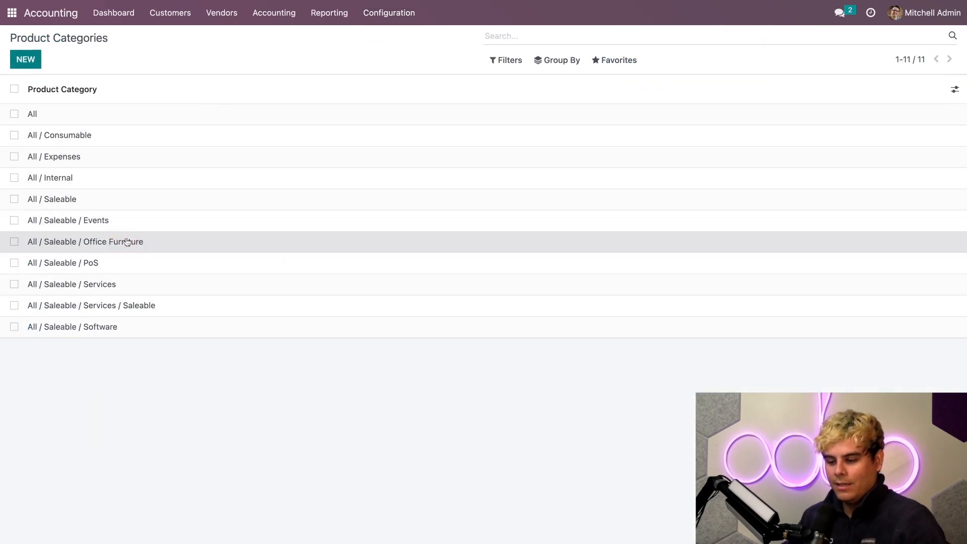
click(85, 241)
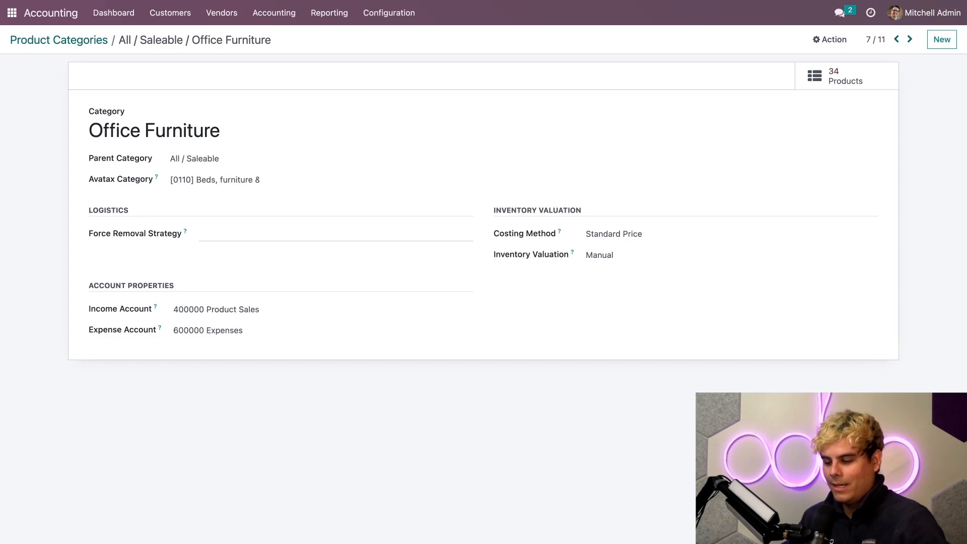
click(215, 180)
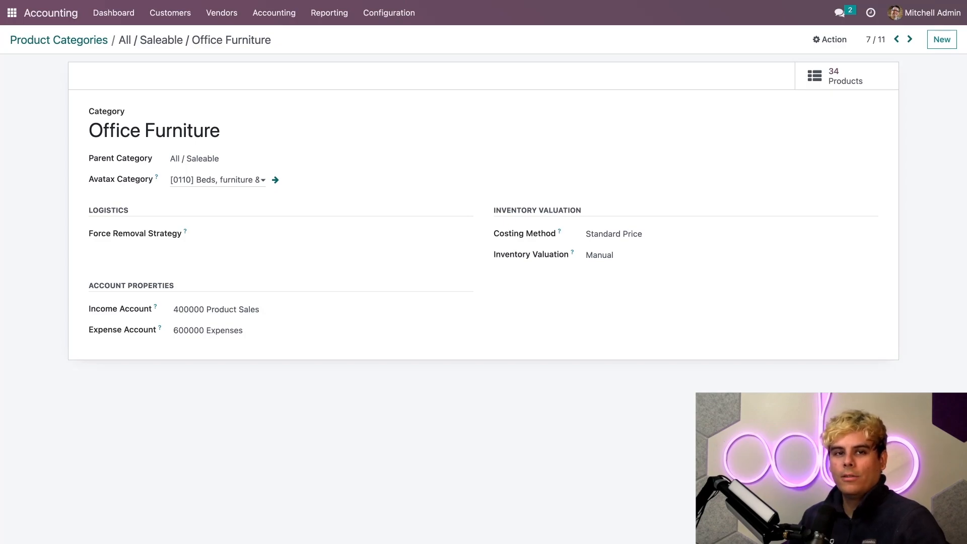
click(217, 180)
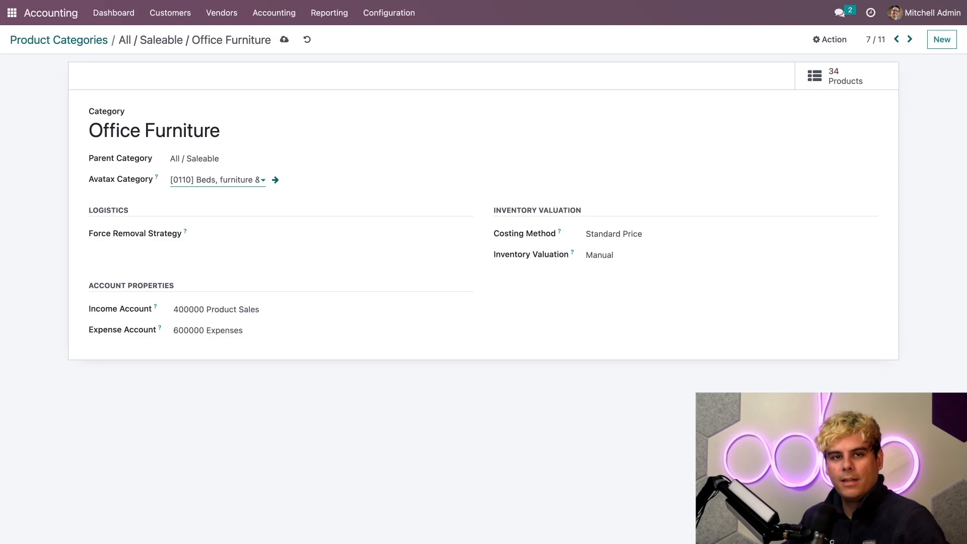
click(154, 130)
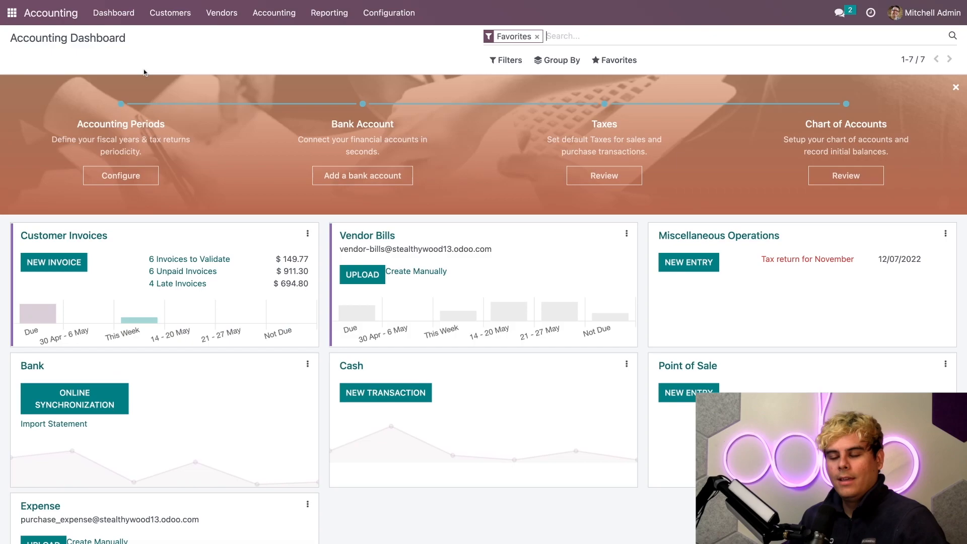
Step: Open the Automatic Tax Mapping (AvaTax) fiscal position from Fiscal Positions
click(389, 12)
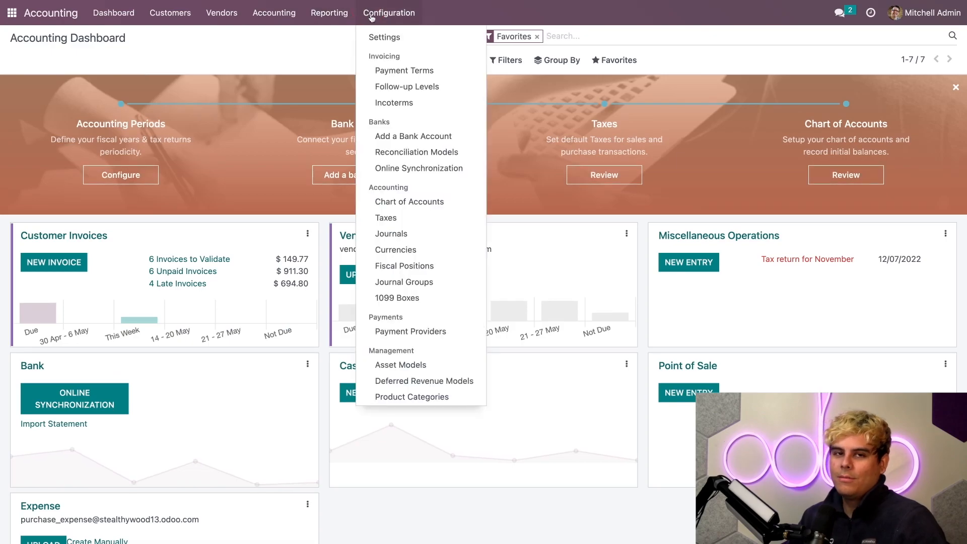
mouse_move(391, 234)
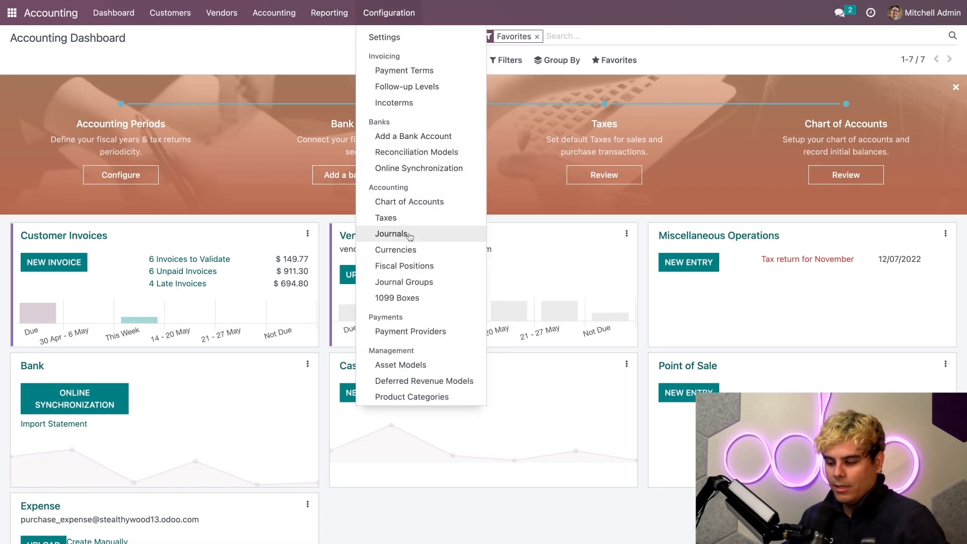
click(404, 266)
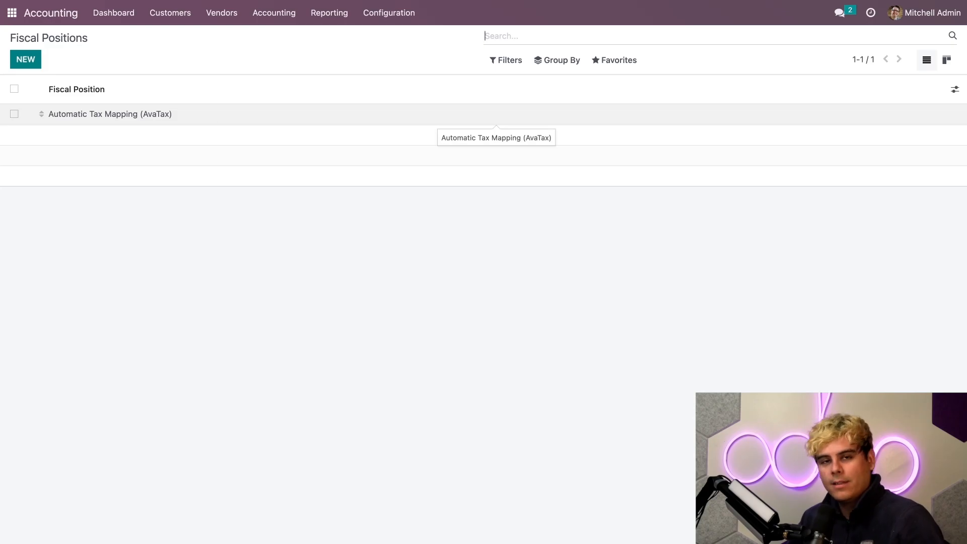
click(110, 114)
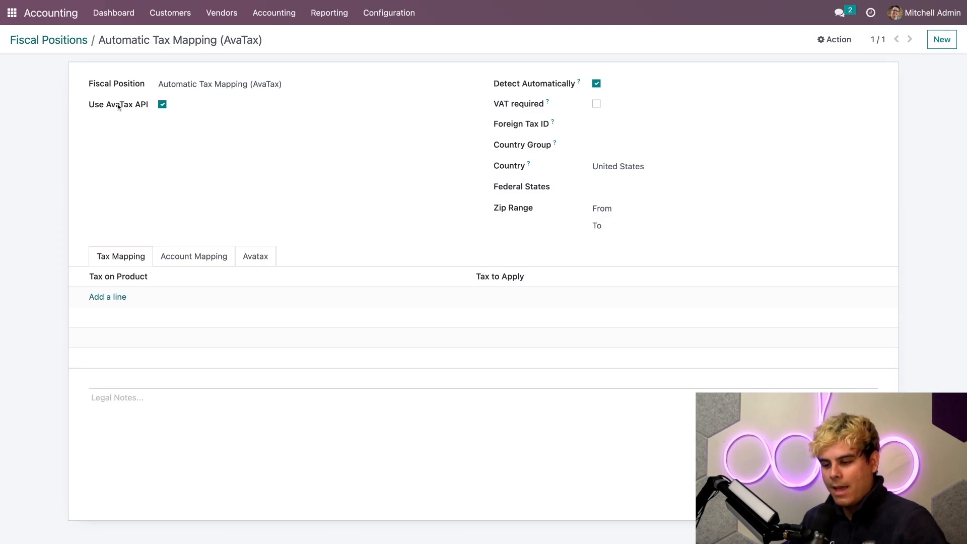
mouse_move(490, 91)
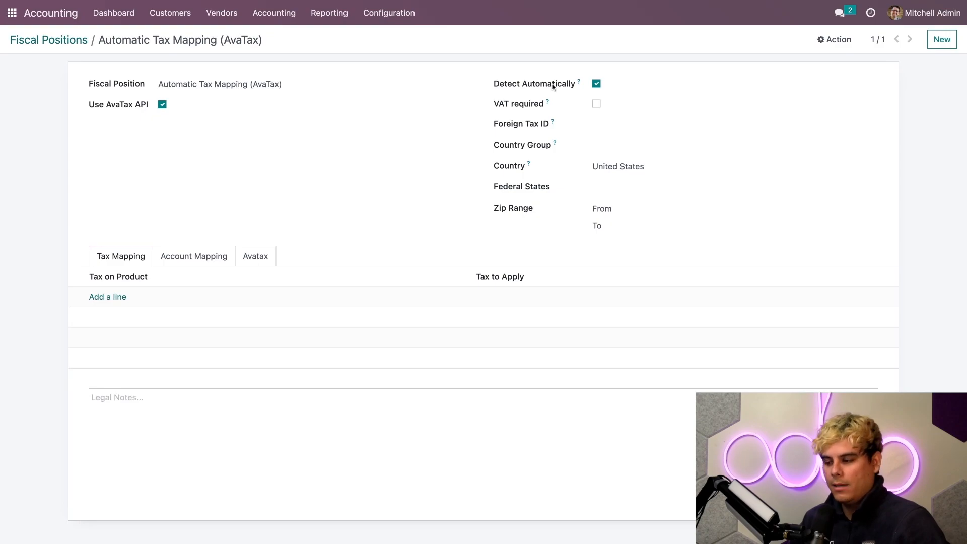
mouse_move(327, 126)
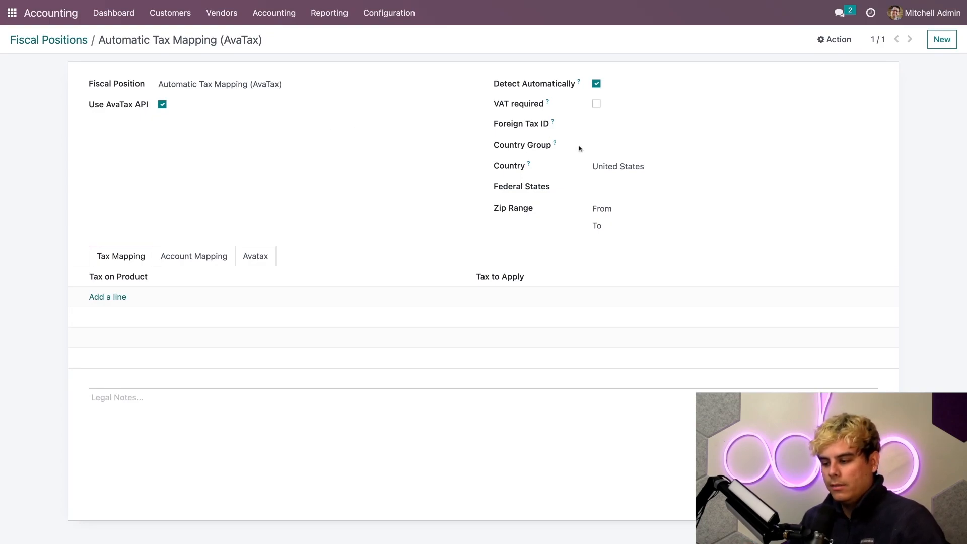
mouse_move(585, 205)
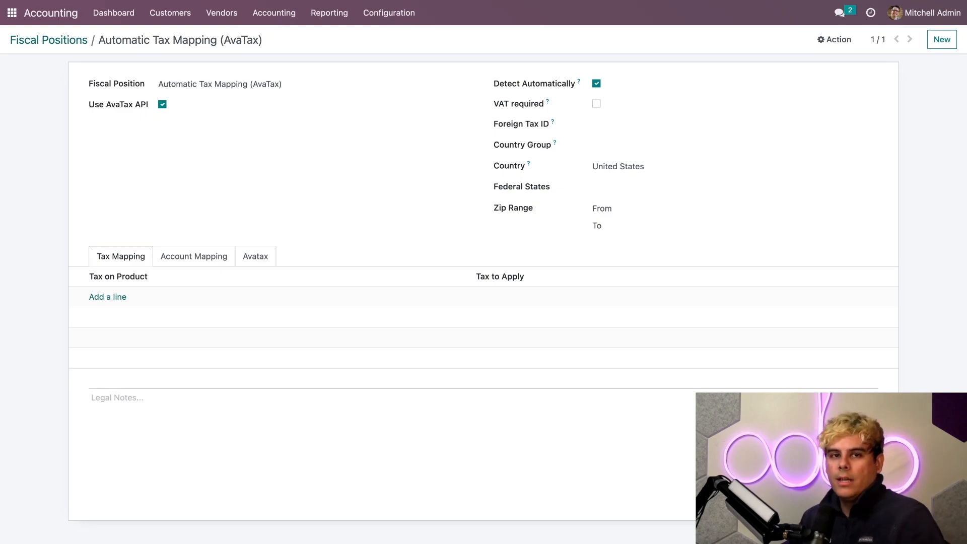
Step: Review the 251000 Tax Received invoice and refund accounts, then go to the apps menu
click(255, 256)
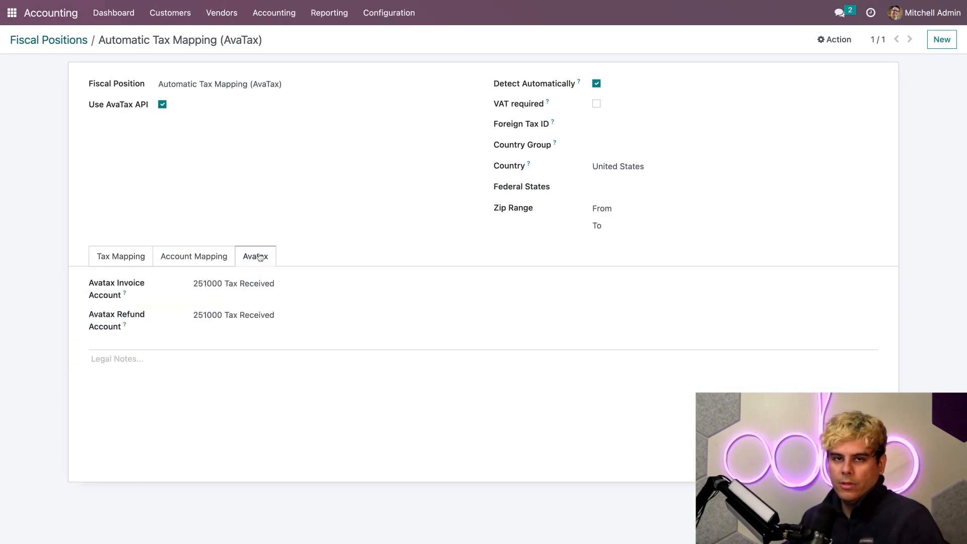
click(163, 104)
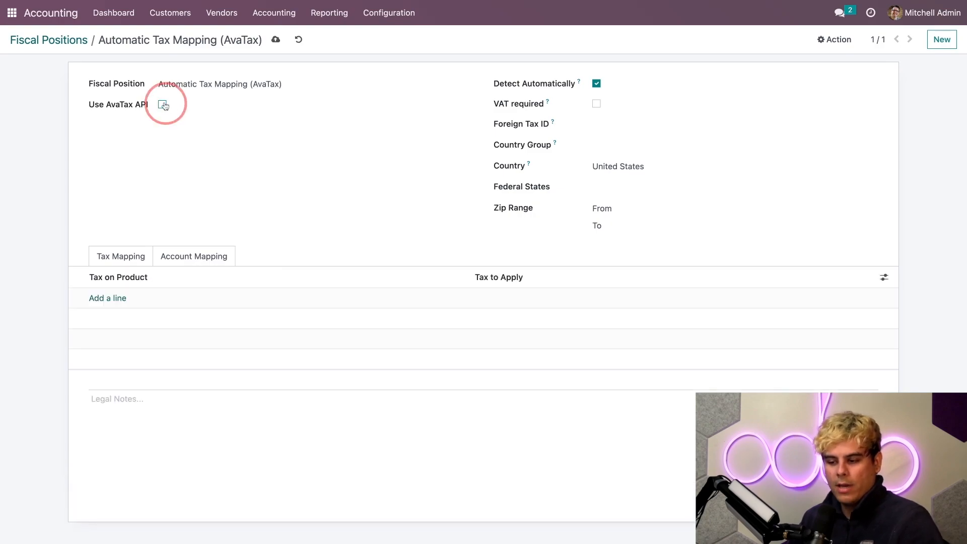
click(163, 104)
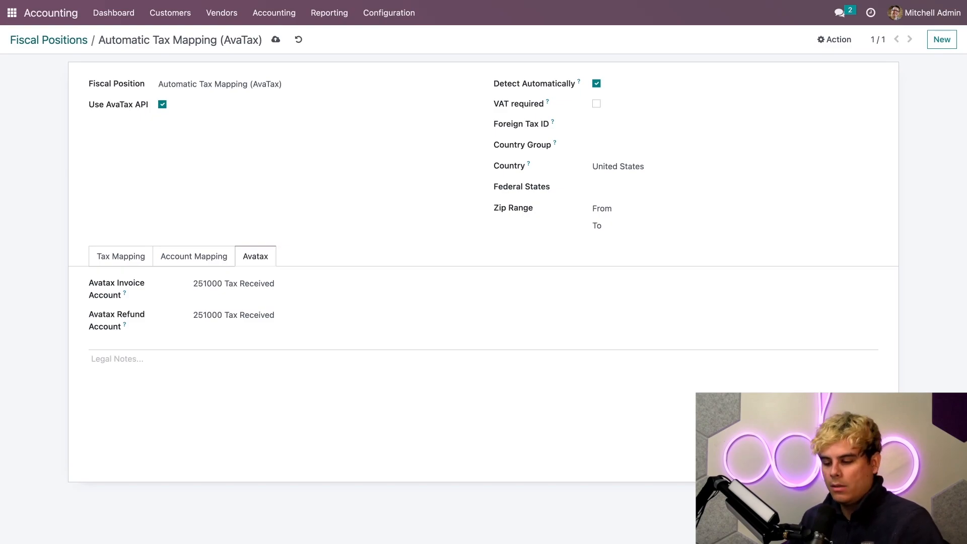
mouse_move(180, 275)
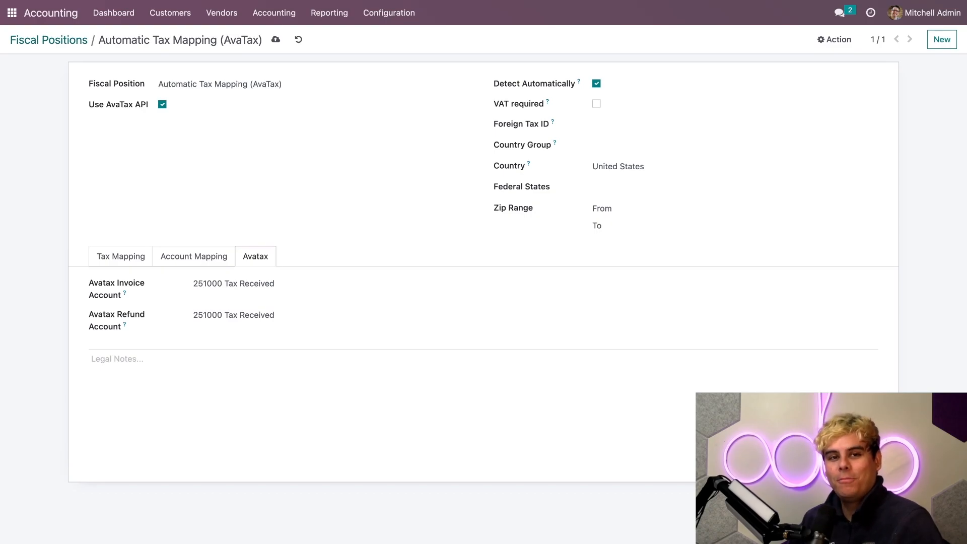
click(11, 12)
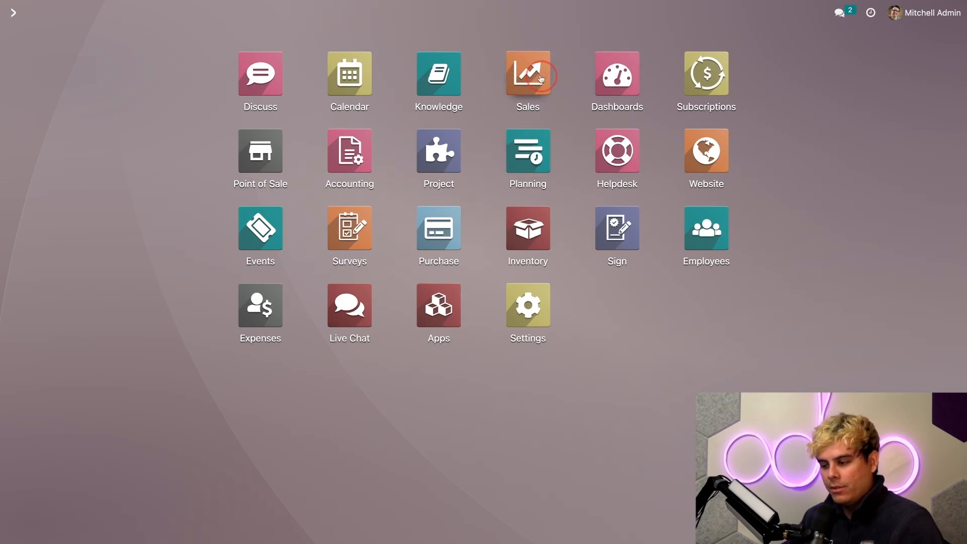
Step: Start a new quotation with The Jackson Group as customer
click(527, 74)
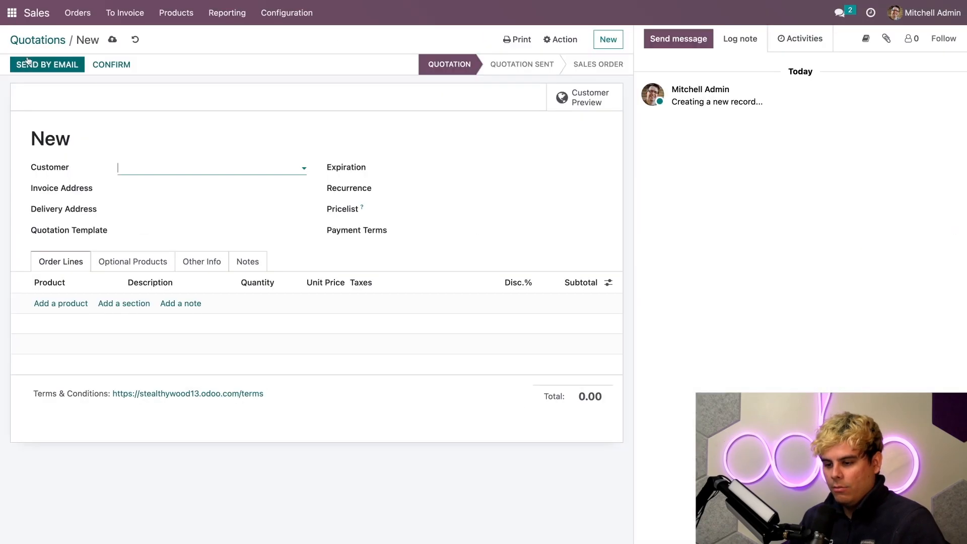
text(ja)
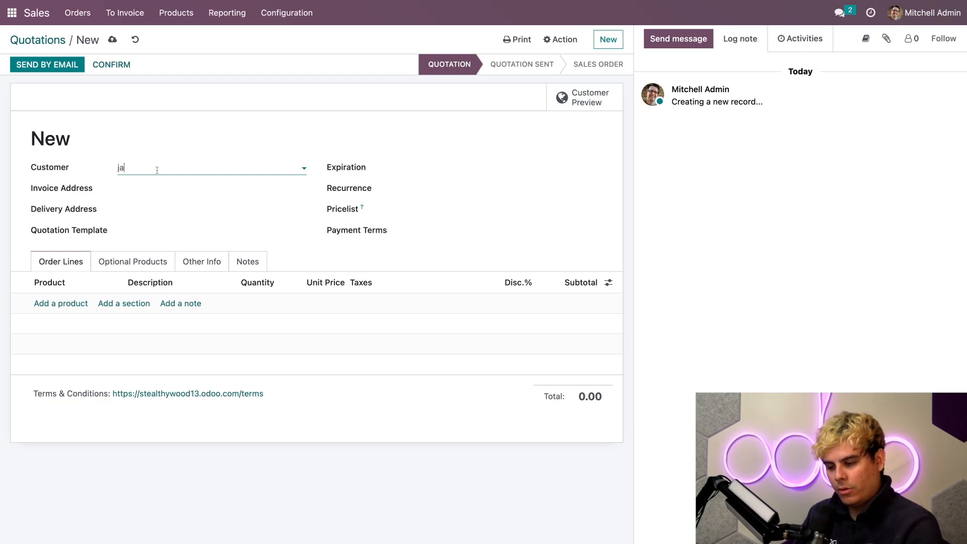
click(154, 167)
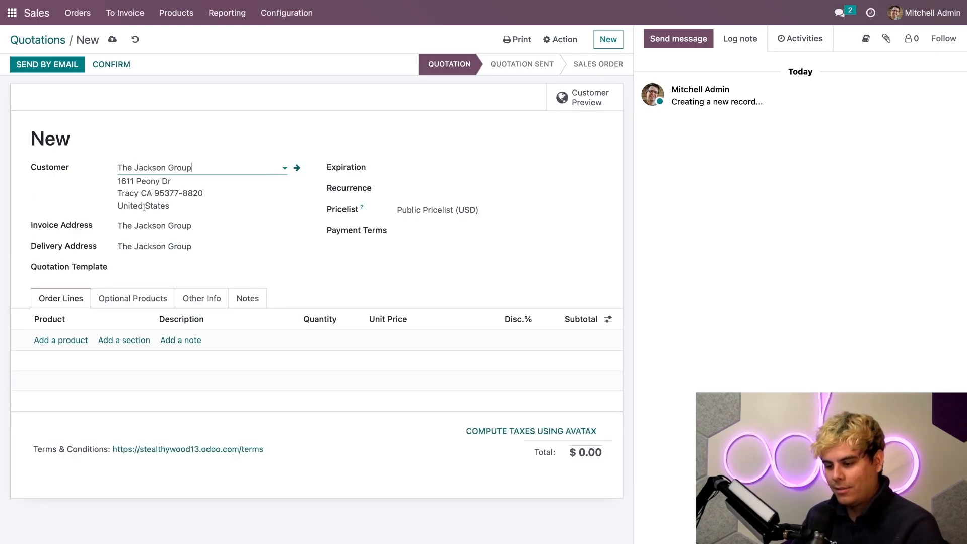
Step: Add a Cabinet with Doors line and check the AvaTax fiscal position under Other Info
click(61, 340)
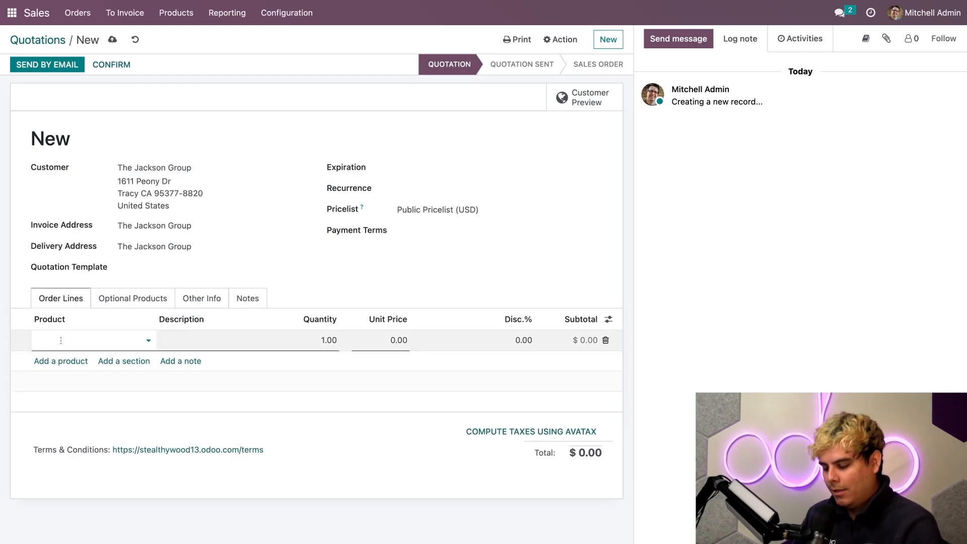
text(cabine)
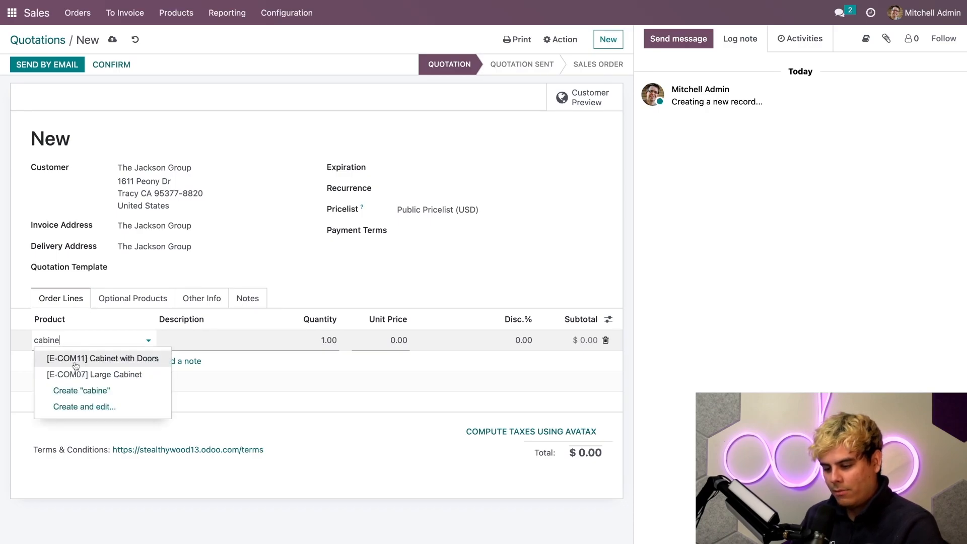
click(102, 359)
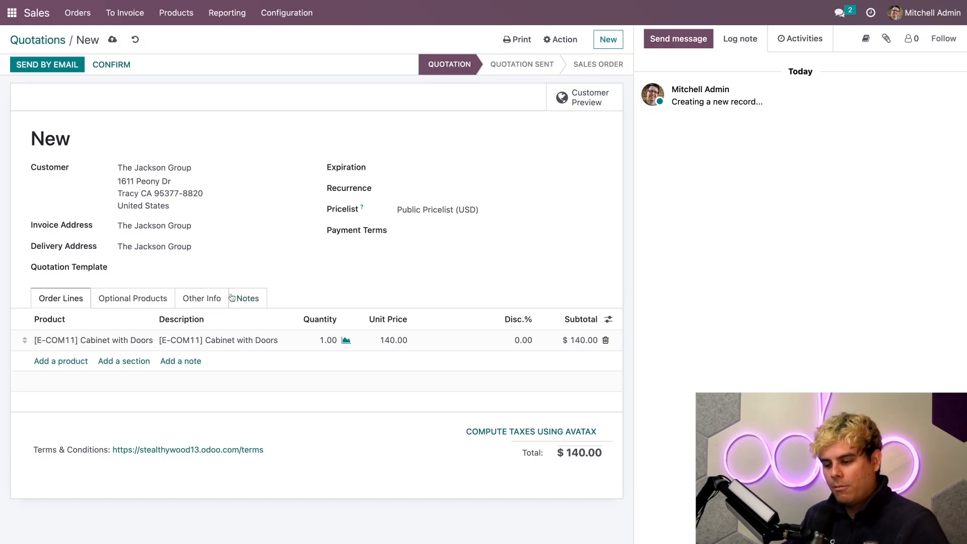
click(201, 297)
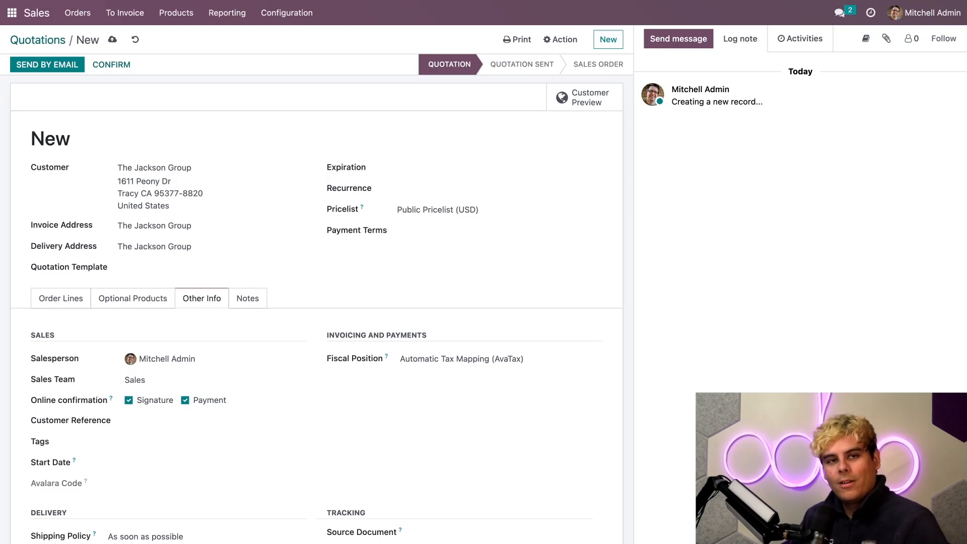
Step: Return to the quotation's order lines tab
click(60, 298)
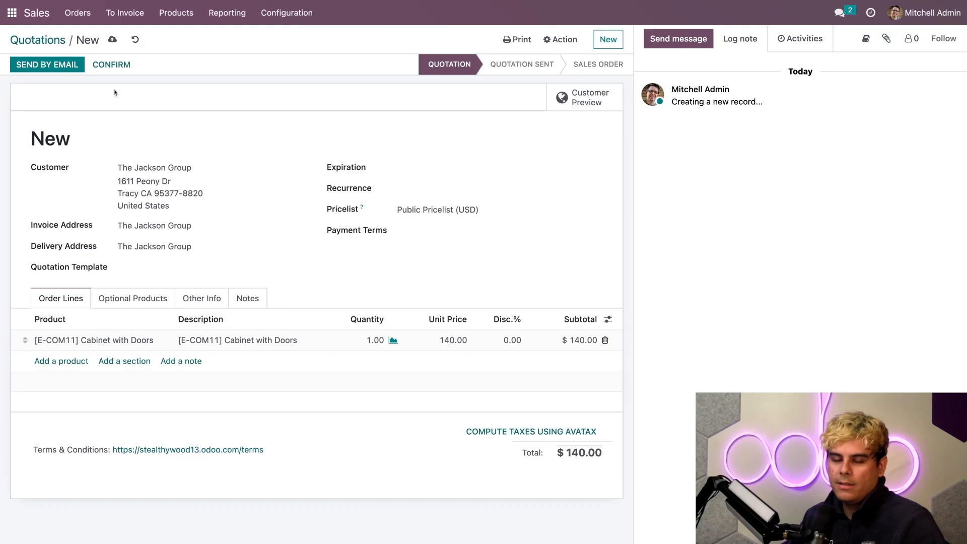
mouse_move(58, 70)
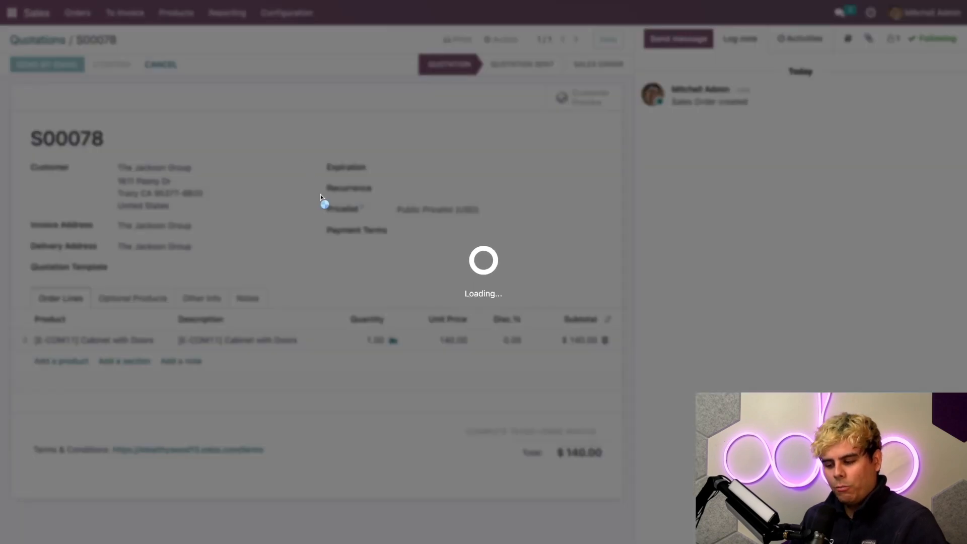
Step: Send the quotation email to The Jackson Group, showing $11.55 tax and $151.55 total
click(46, 64)
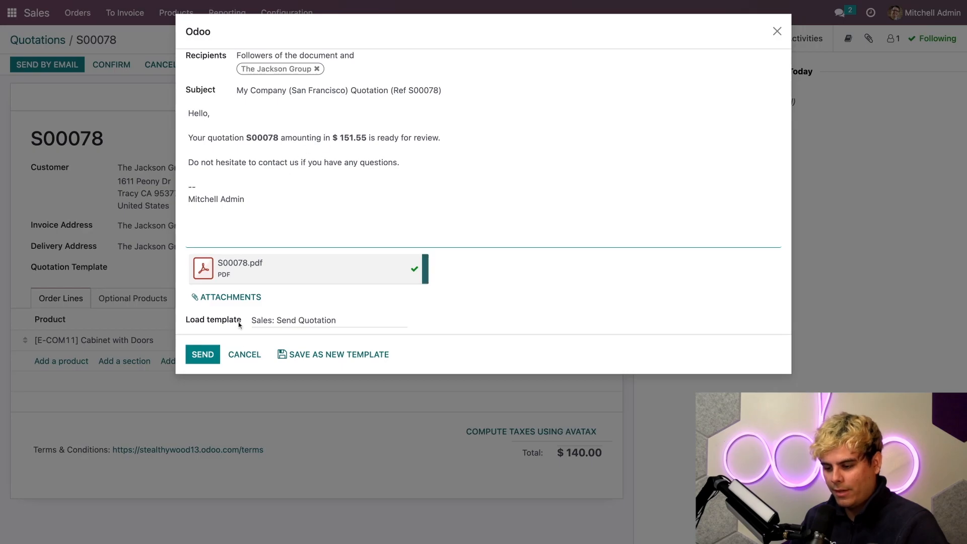
click(202, 354)
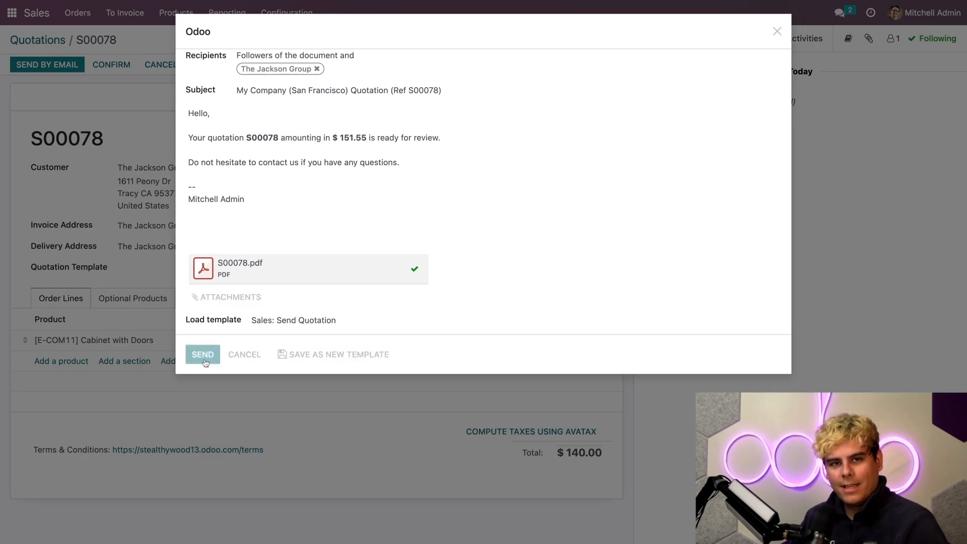
click(202, 355)
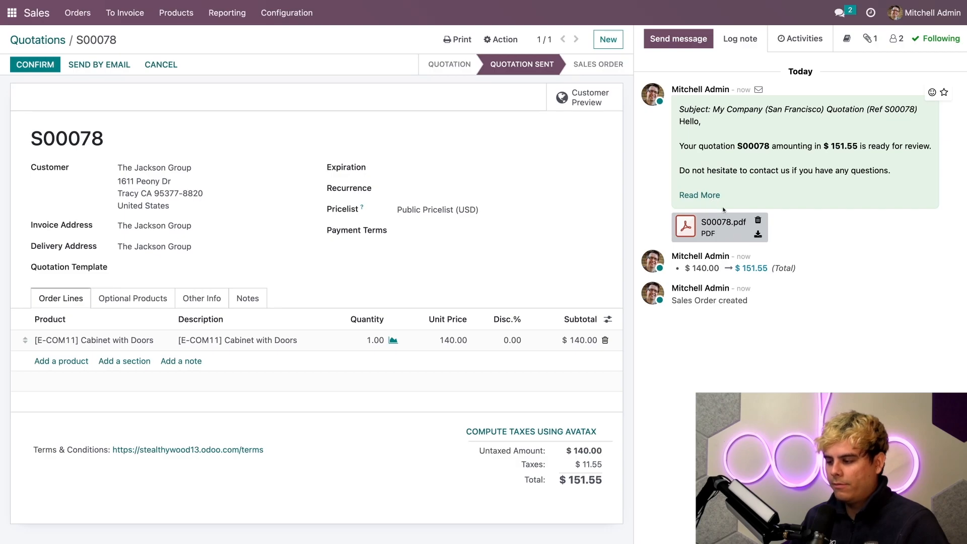
mouse_move(698, 215)
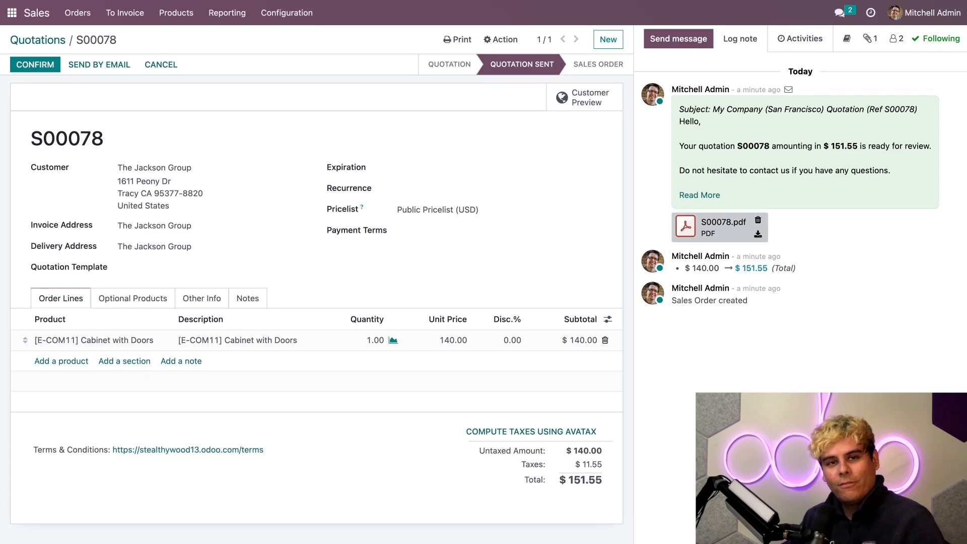
Step: Confirm the sales order and create a regular draft invoice for $151.55
click(34, 64)
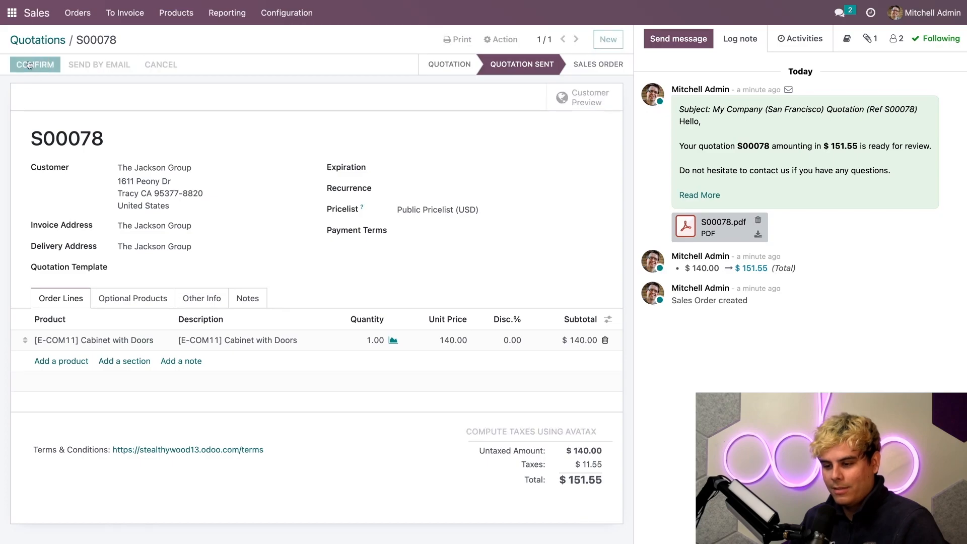
mouse_move(43, 93)
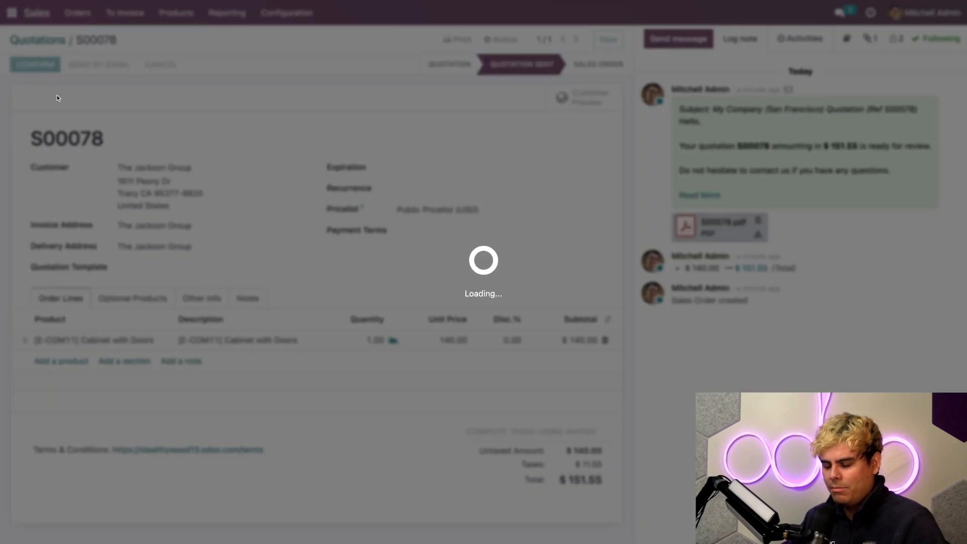
click(35, 64)
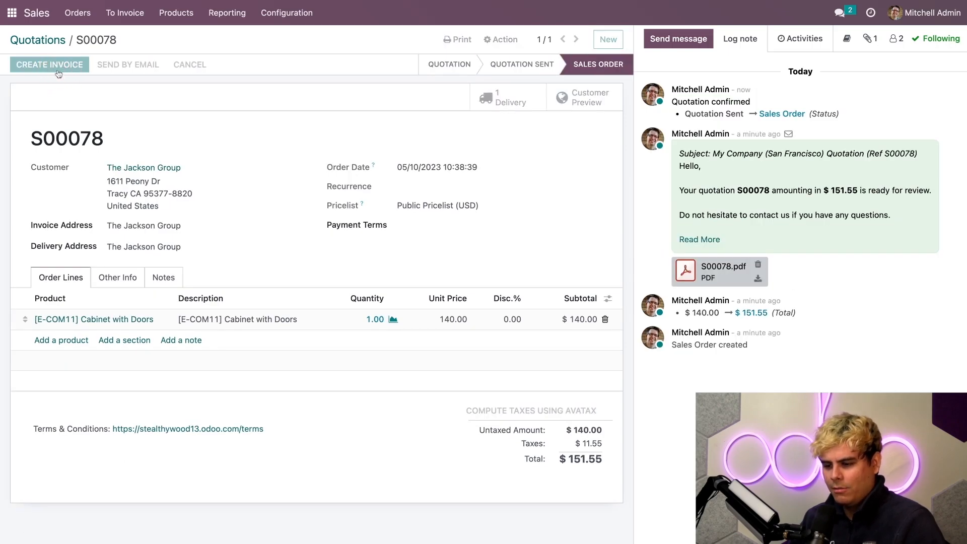
click(50, 64)
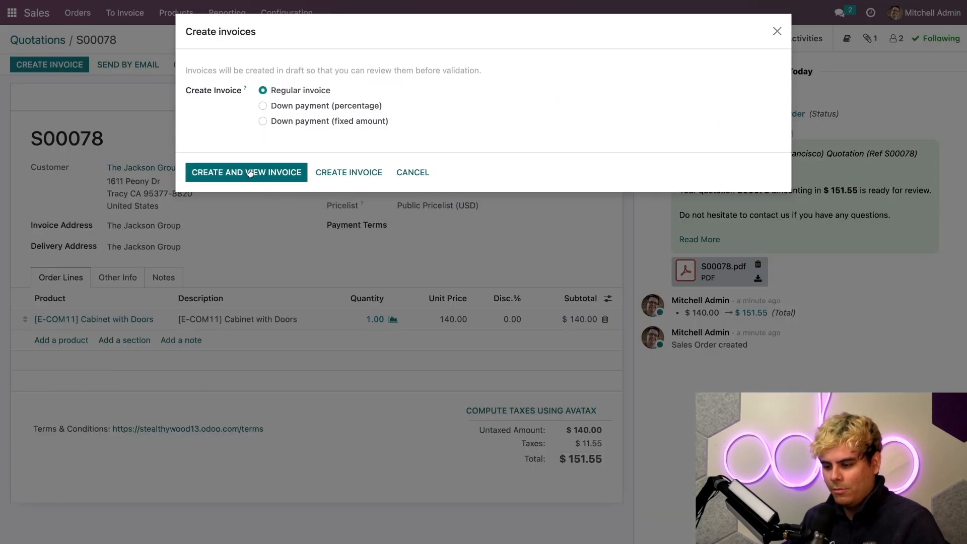
click(412, 172)
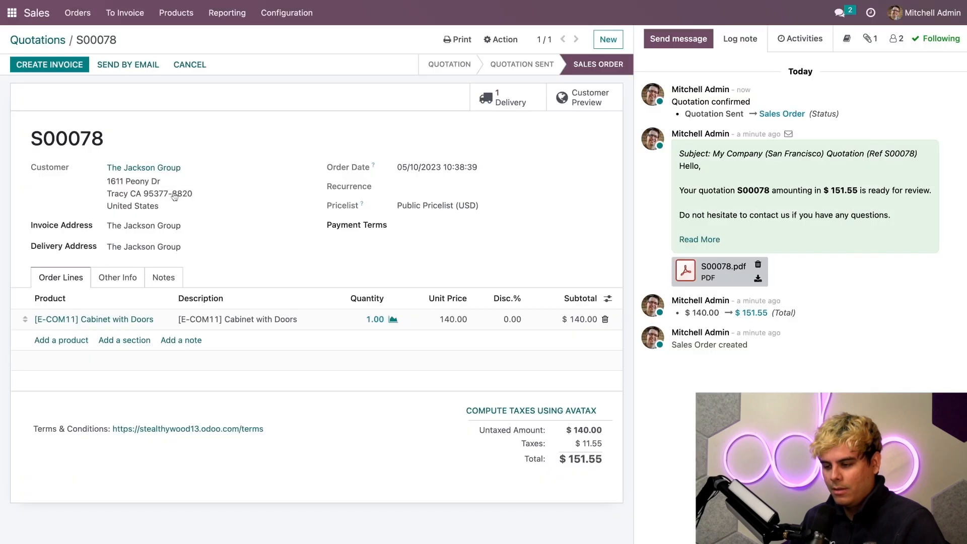
click(49, 64)
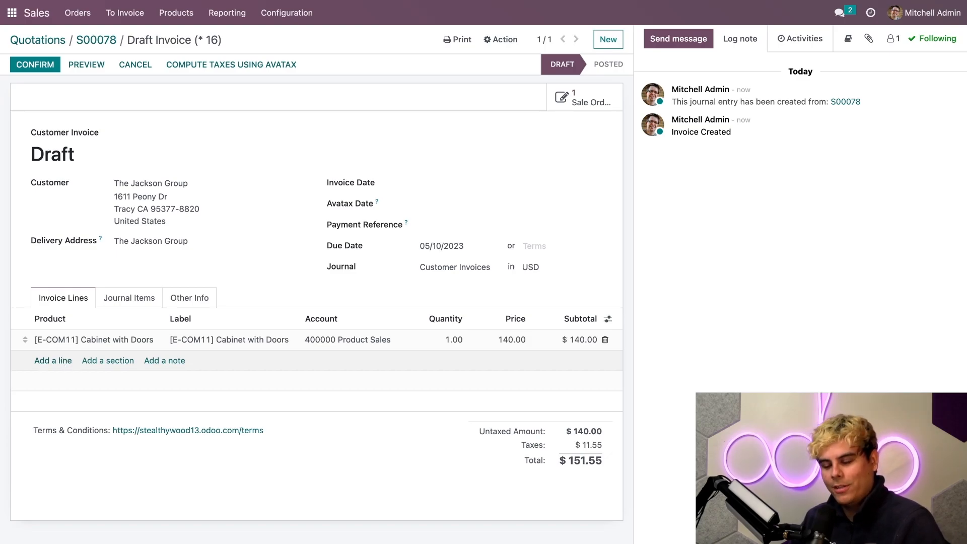
Step: Add a [DISC] Discount line priced -80, bringing the invoice total to $64.95
text(disc)
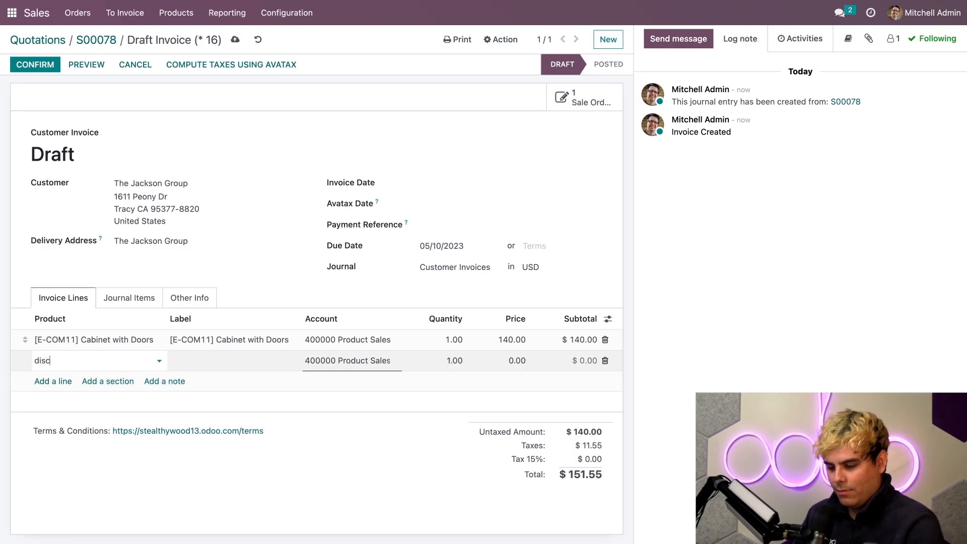
click(93, 361)
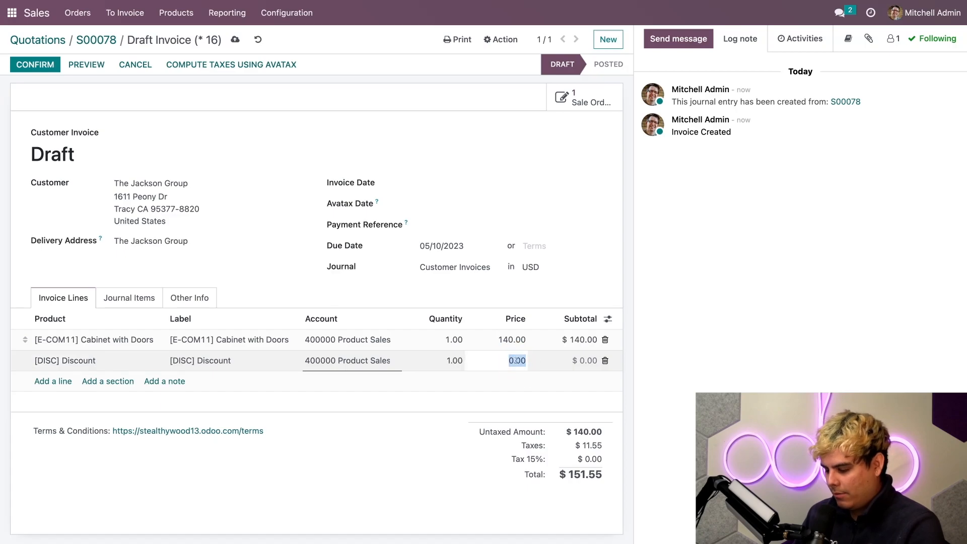
text(-80)
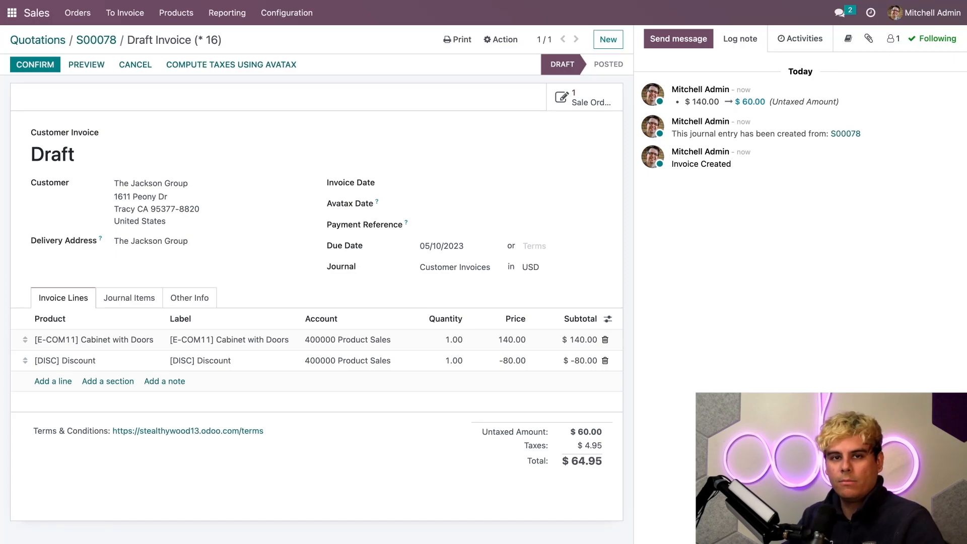
mouse_move(280, 152)
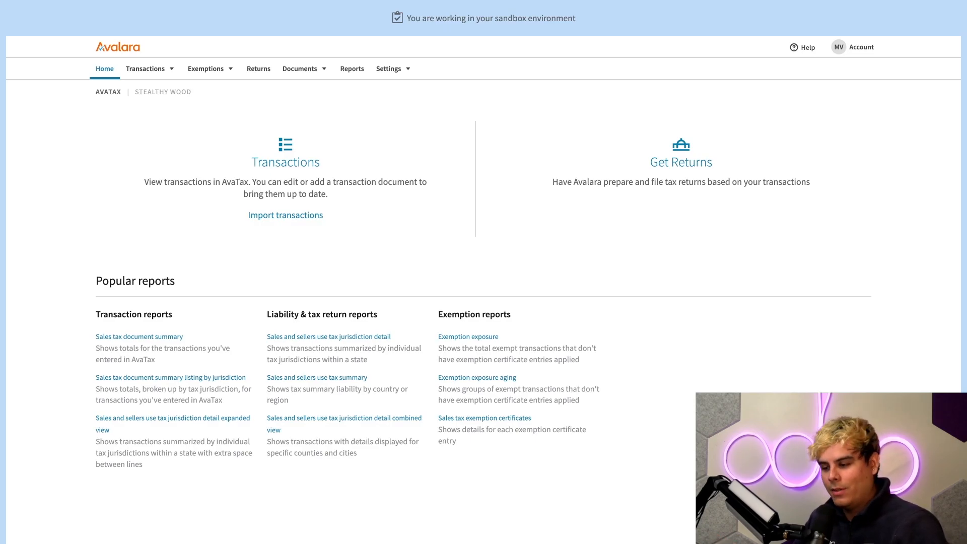
Step: Go to the Avalara Returns page with Small Business and Managed Returns plans, briefly checking Exemptions
click(259, 69)
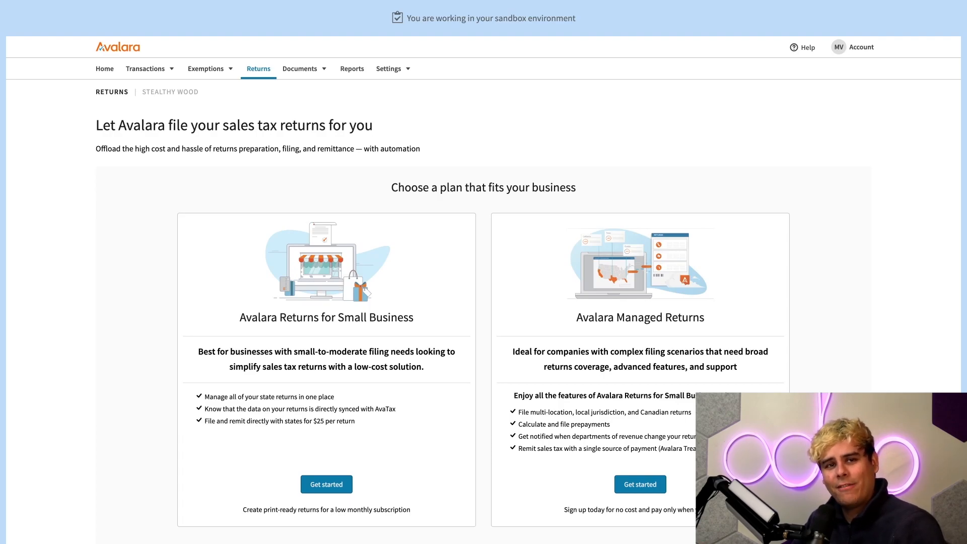
click(206, 68)
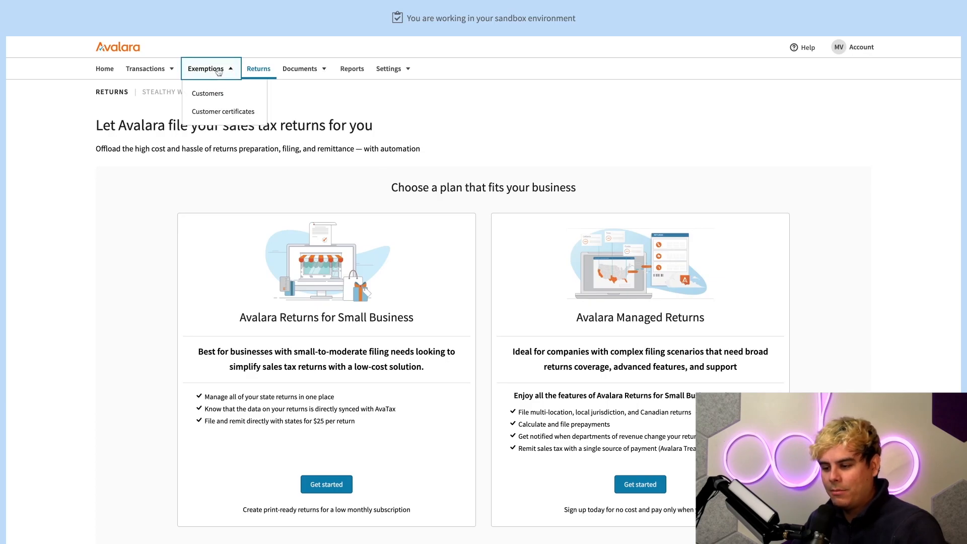
click(459, 149)
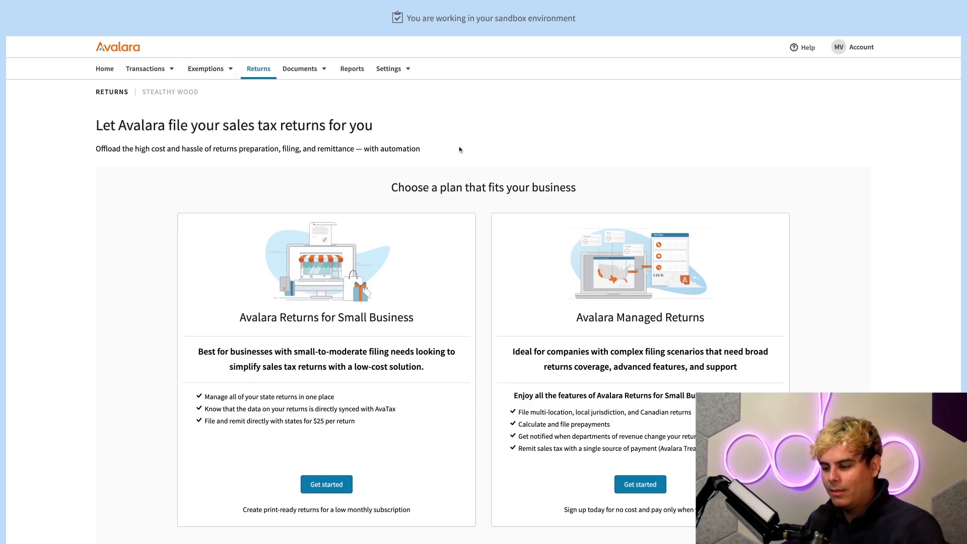